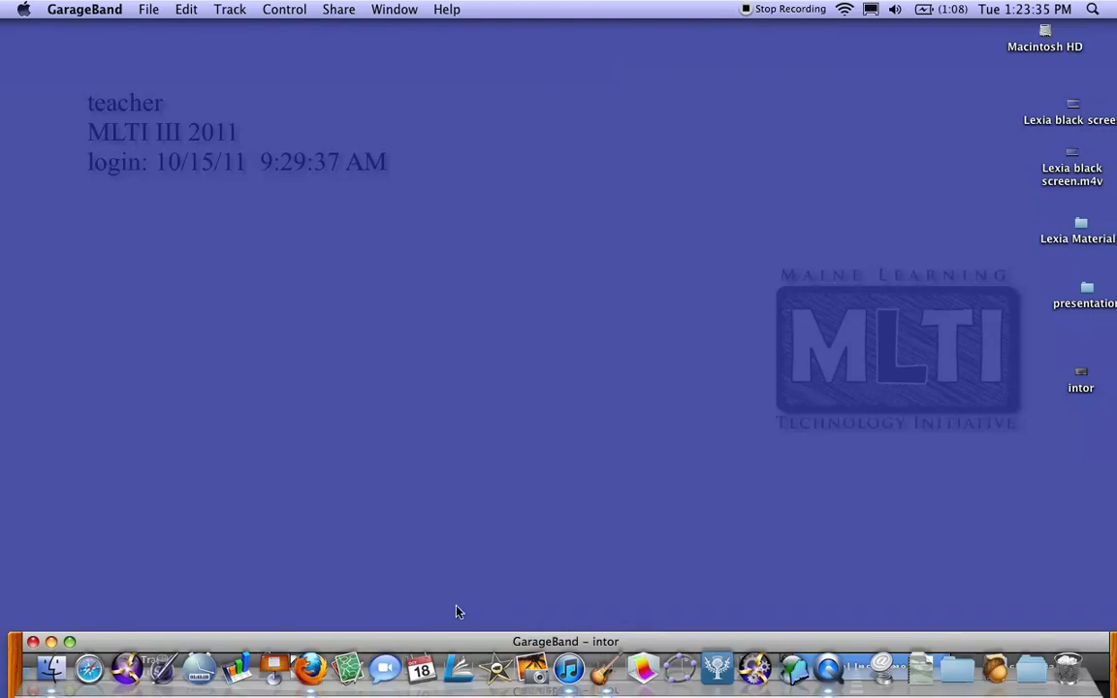
mouse_move(175, 496)
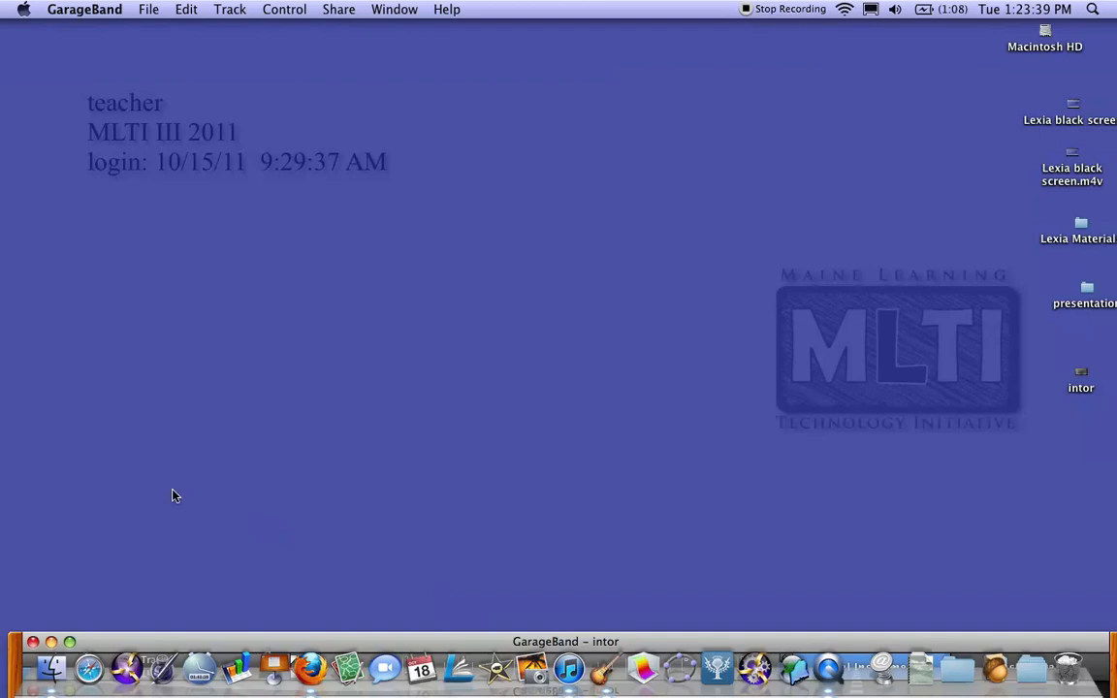
mouse_move(89, 666)
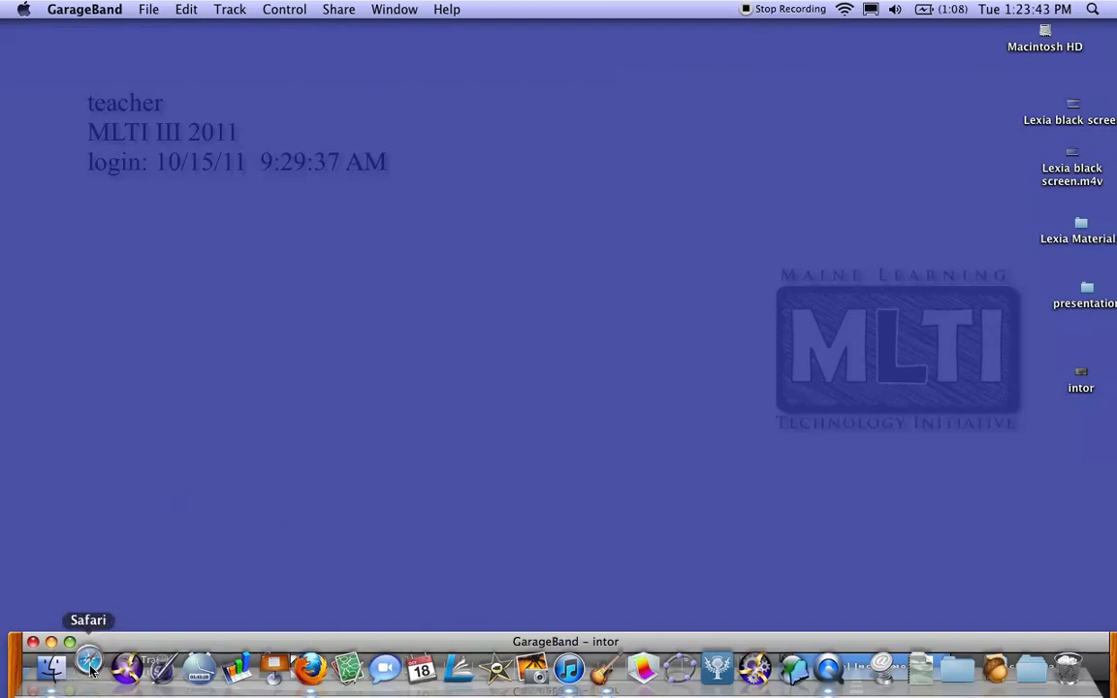
Step: Sign in to the network access page in Safari, then launch Lexia Reading to its welcome screen
click(89, 667)
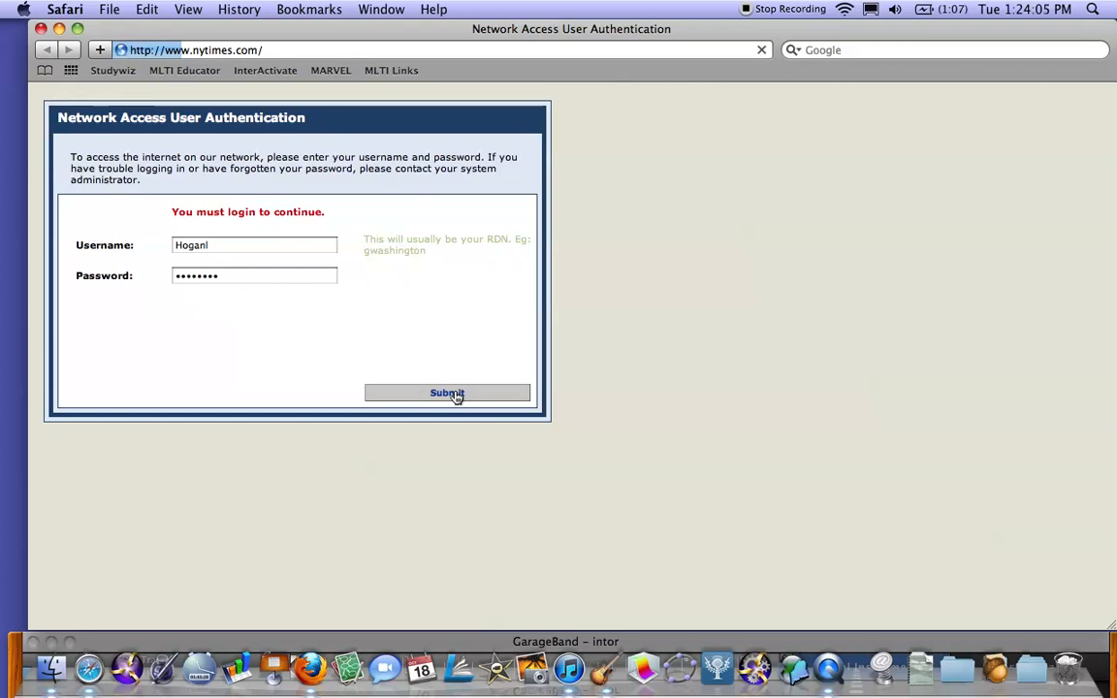
click(445, 392)
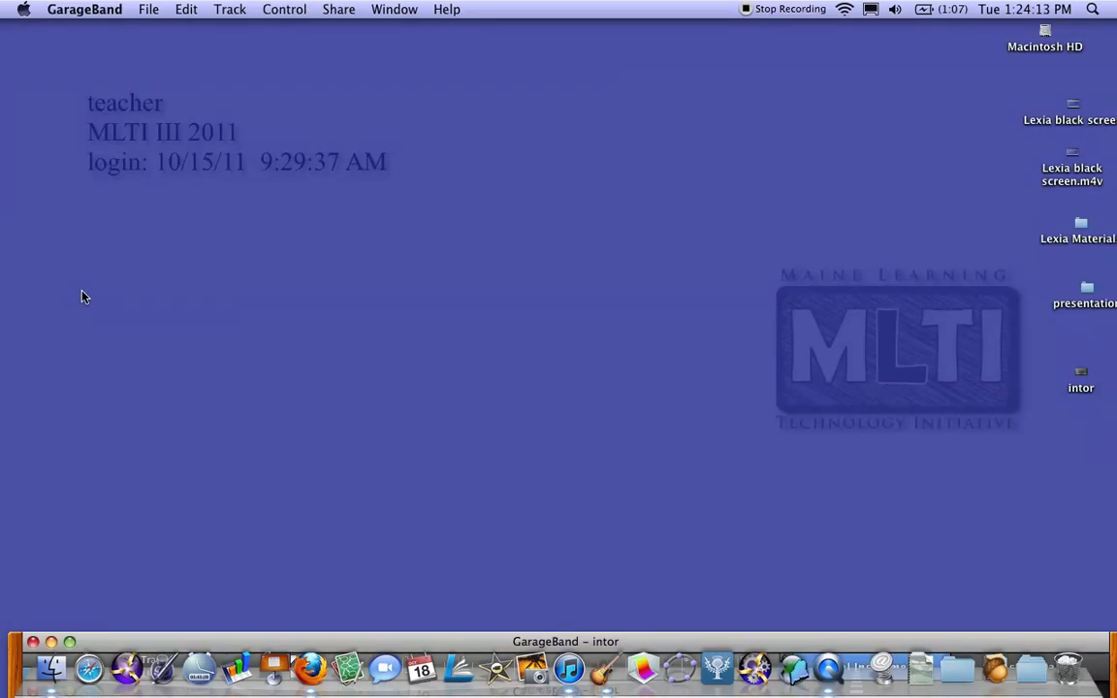
mouse_move(458, 669)
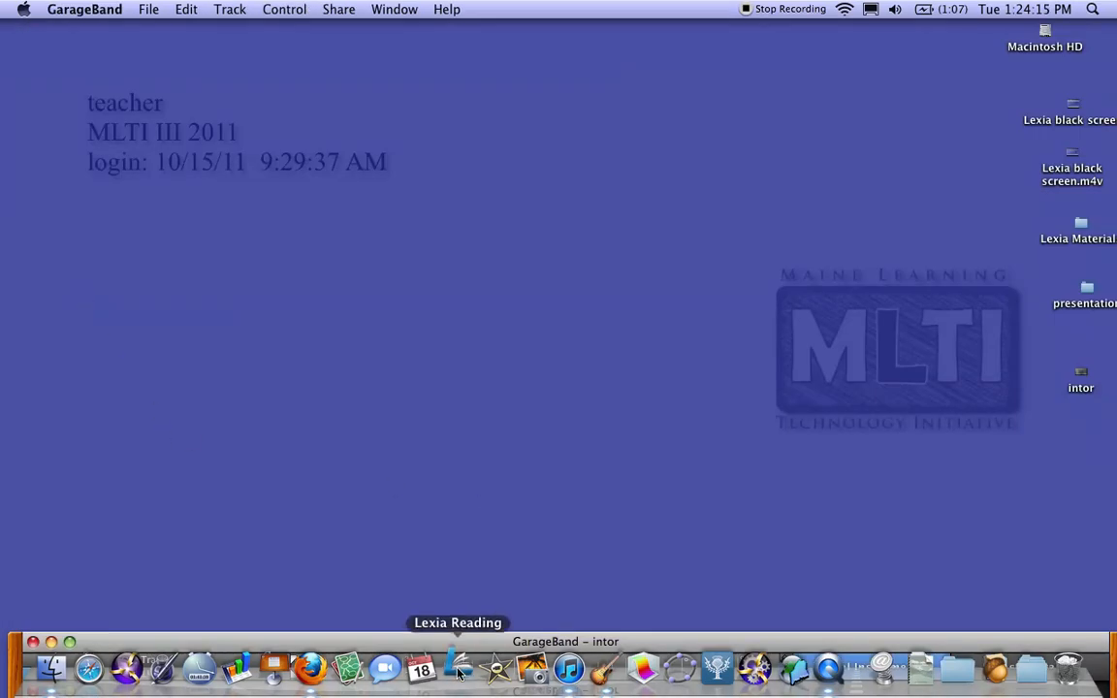
click(457, 667)
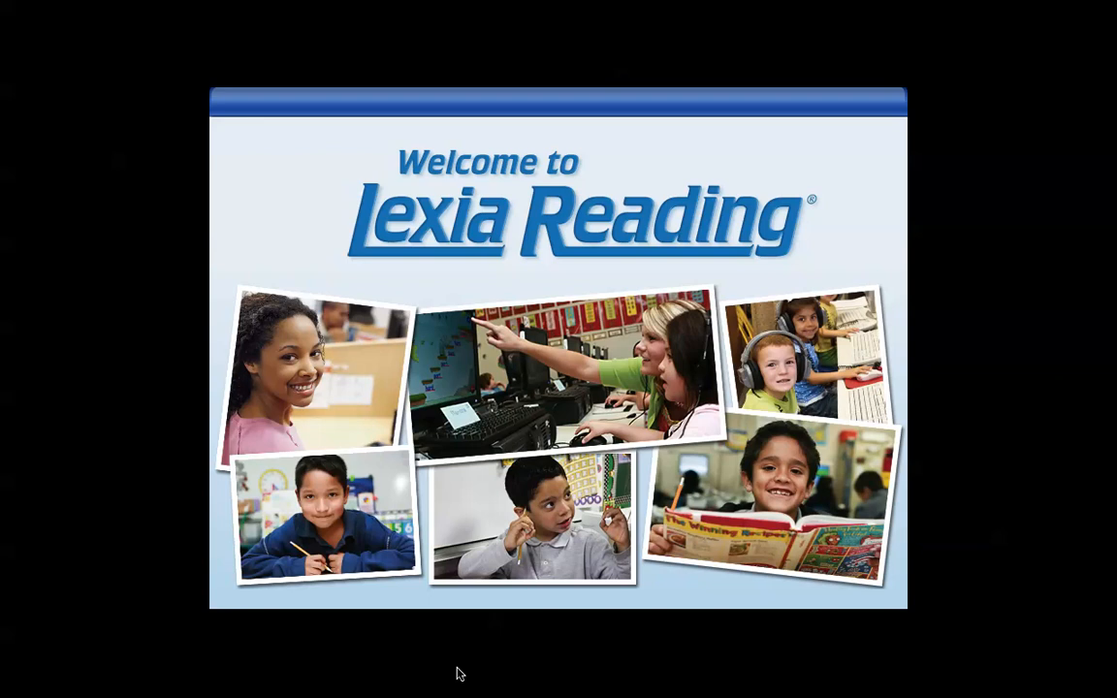